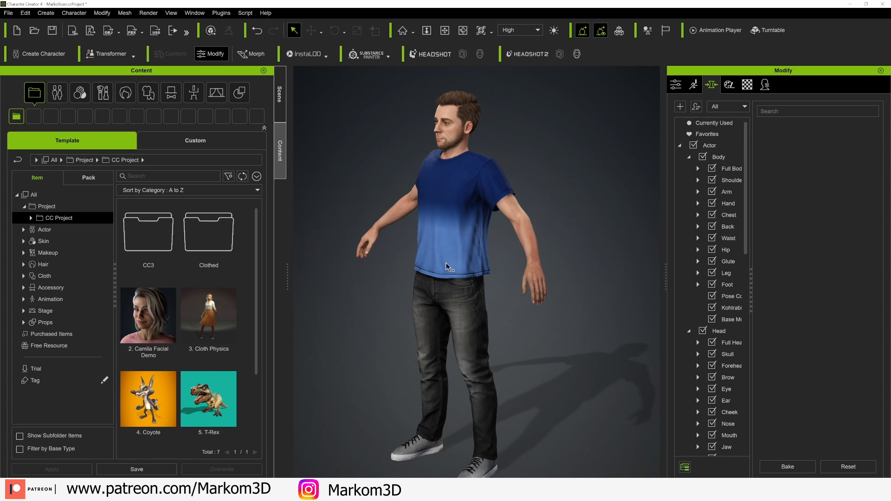
mouse_move(505, 198)
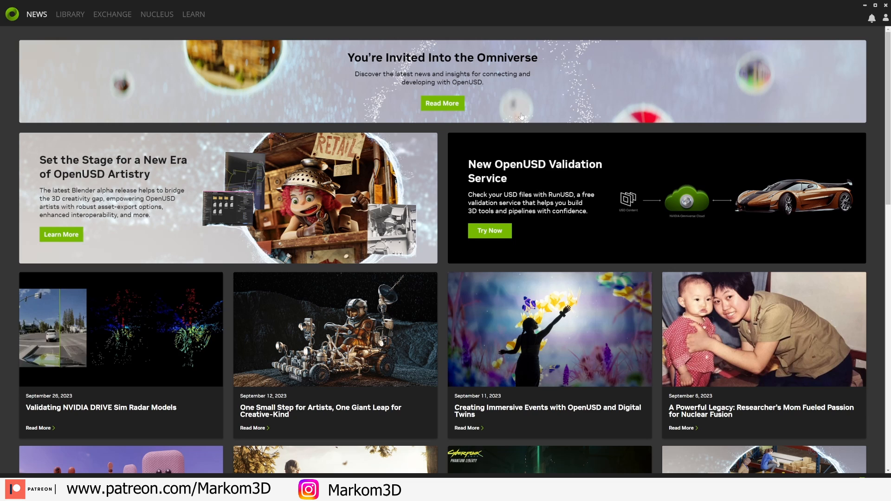
Step: Browse the Exchange catalogue of available Omniverse apps
click(113, 14)
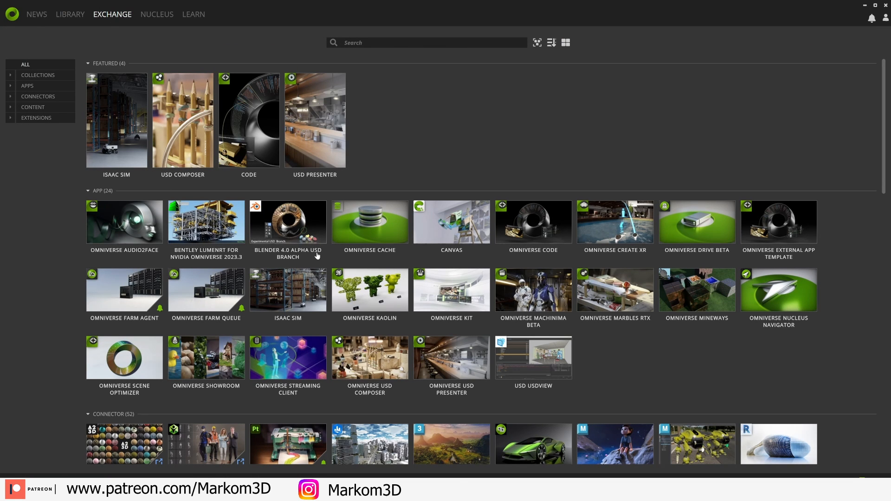
mouse_move(334, 243)
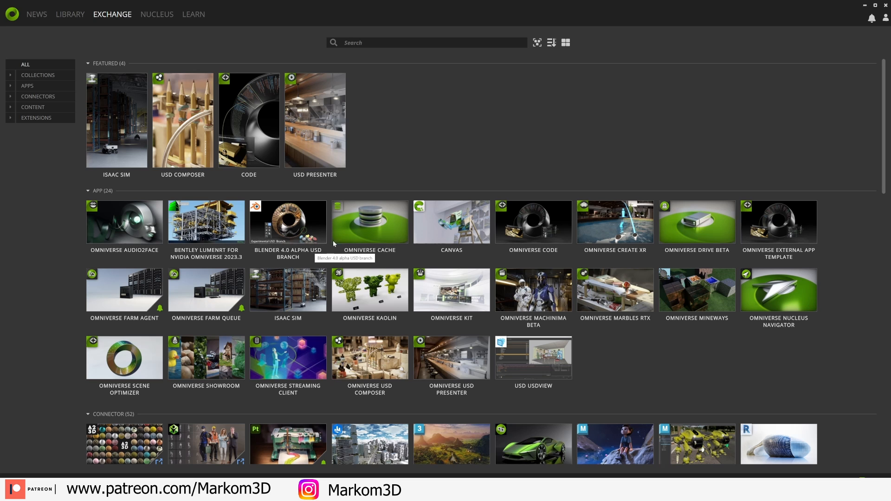
mouse_move(526, 313)
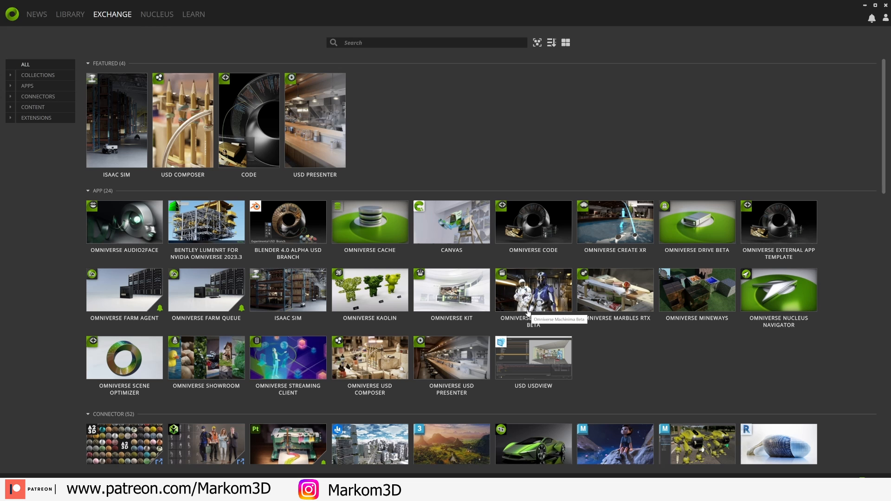
mouse_move(726, 249)
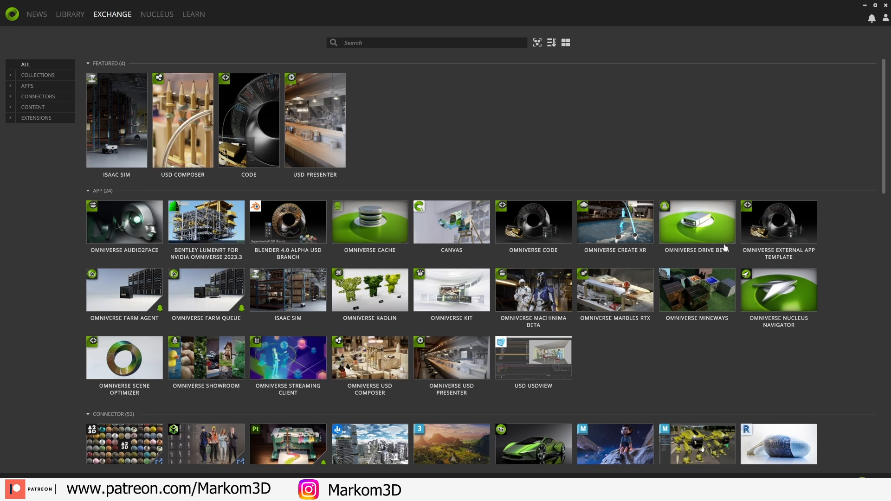
scroll(down, 3)
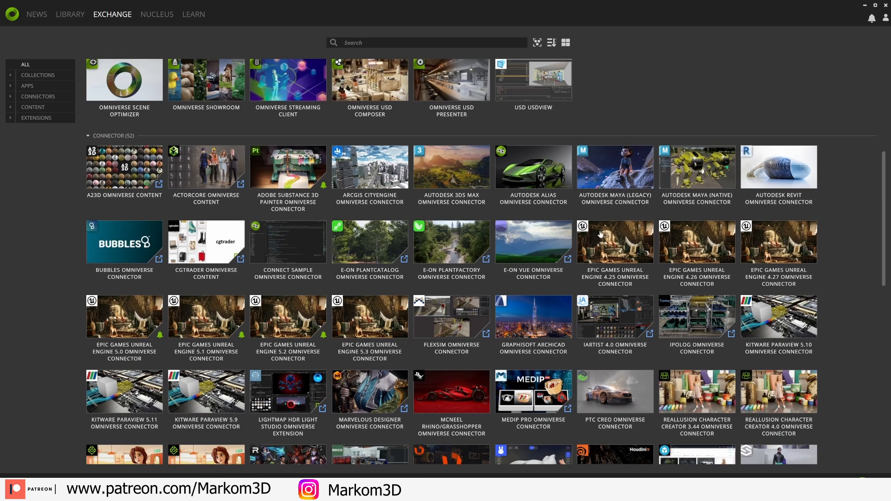
scroll(down, 3)
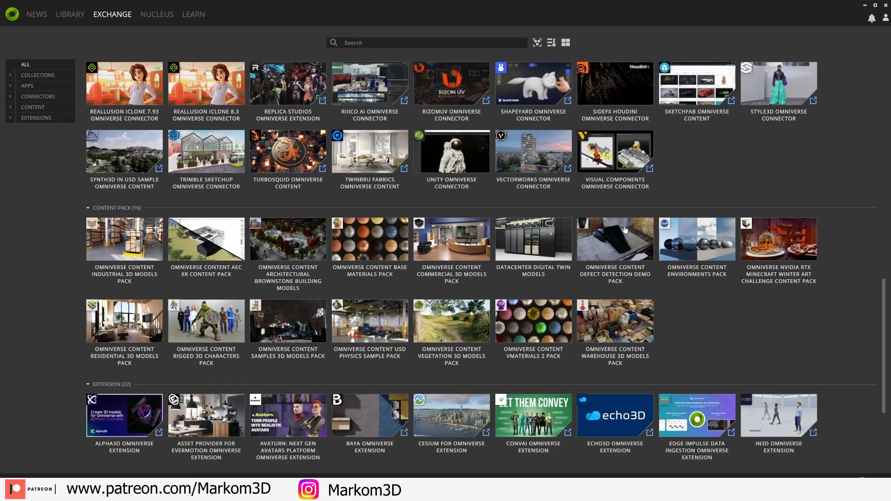
scroll(down, 3)
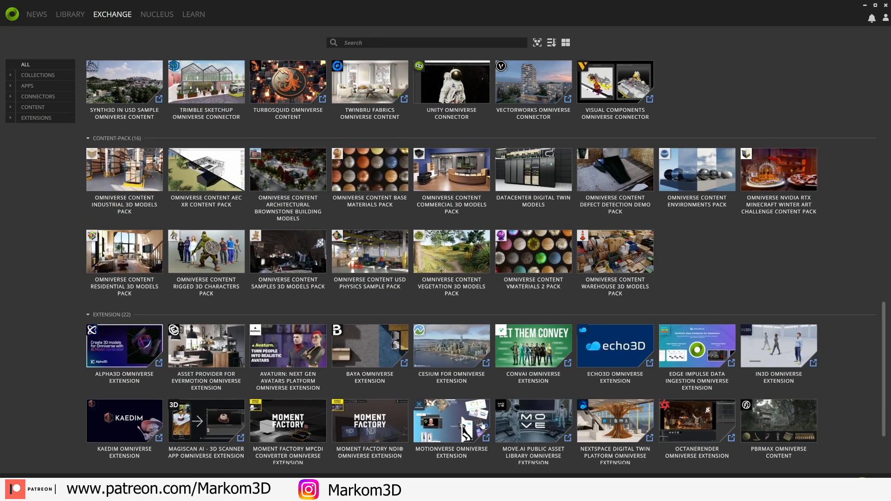
scroll(down, 3)
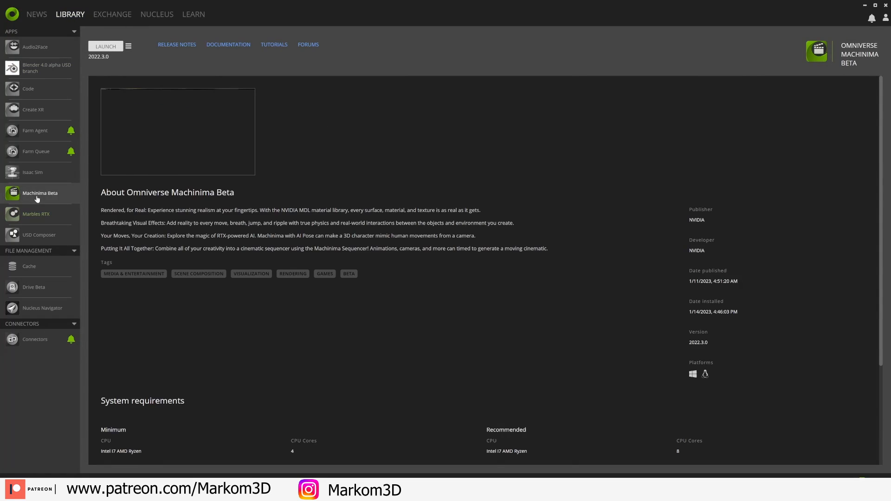
Step: Launch Blender 4.0 alpha USD branch from the Library
click(46, 68)
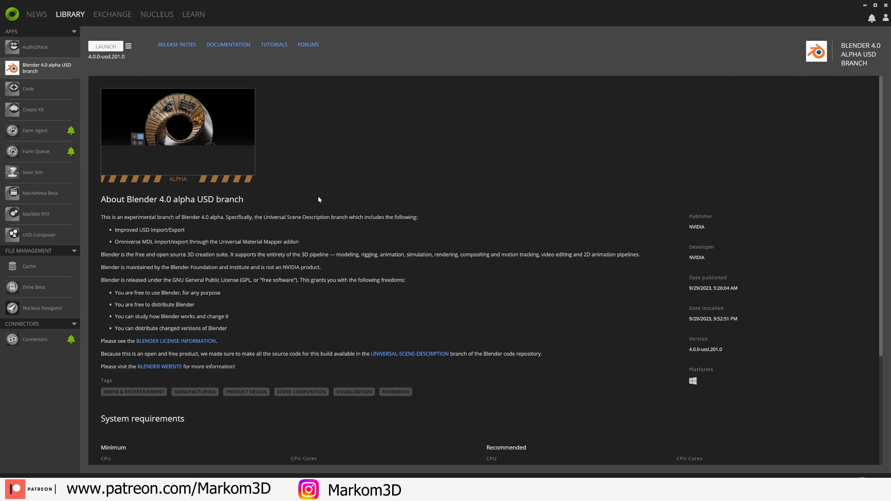
click(105, 47)
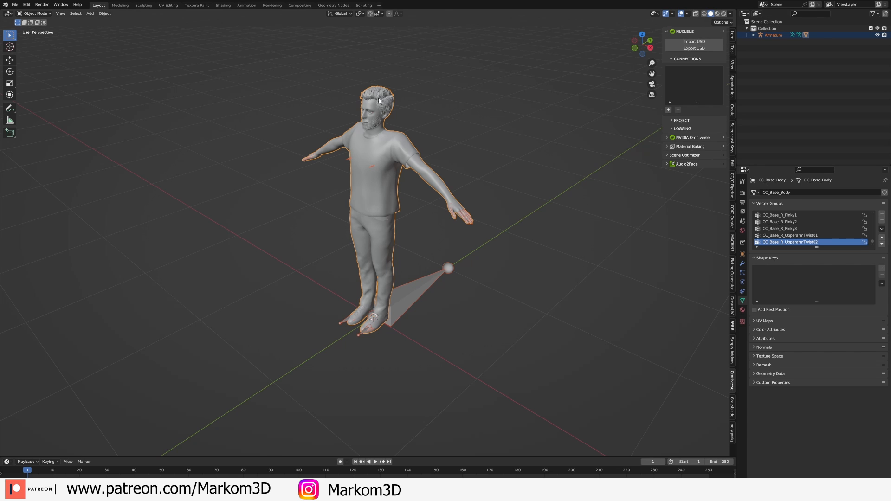
mouse_move(420, 312)
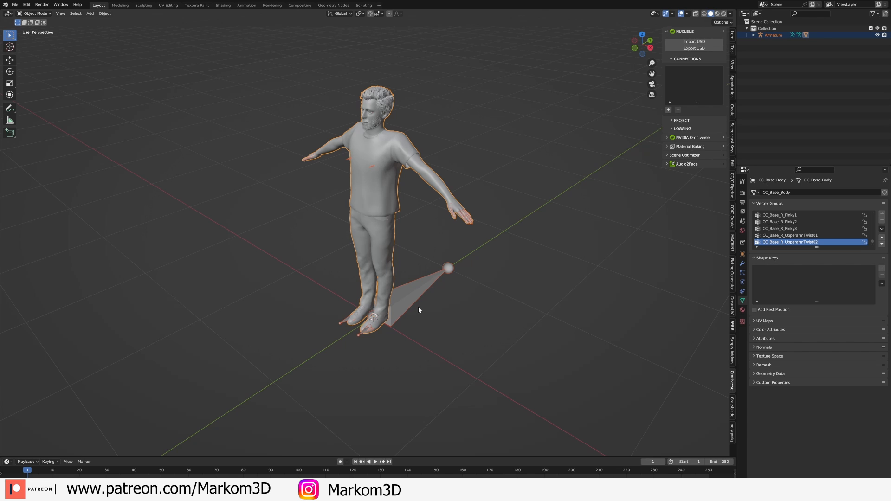
Step: Export the character from Blender as ExportedCharacter.usd via the Nucleus panel
click(695, 47)
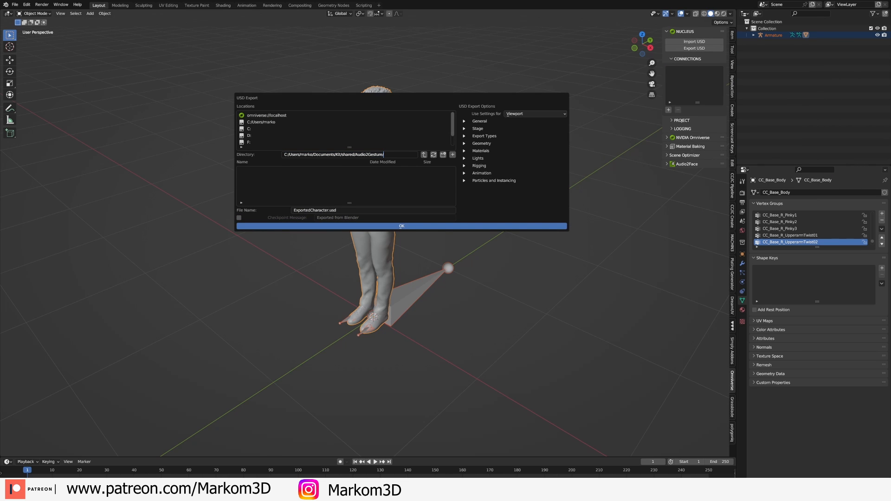
click(464, 121)
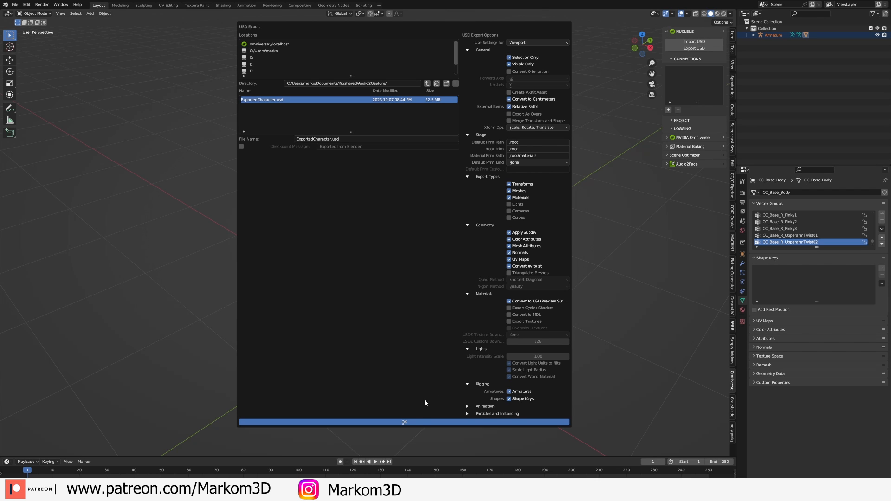
click(404, 422)
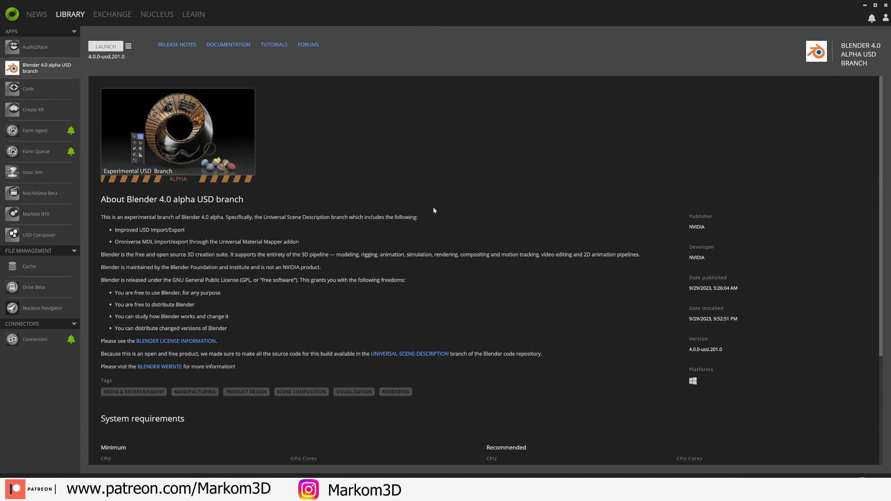
Step: Launch Omniverse Machinima Beta from the Launcher library
click(40, 193)
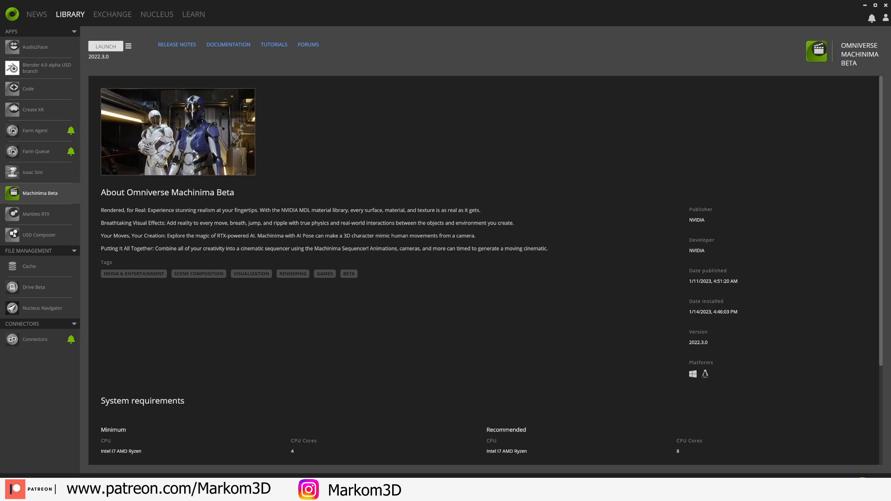
click(105, 47)
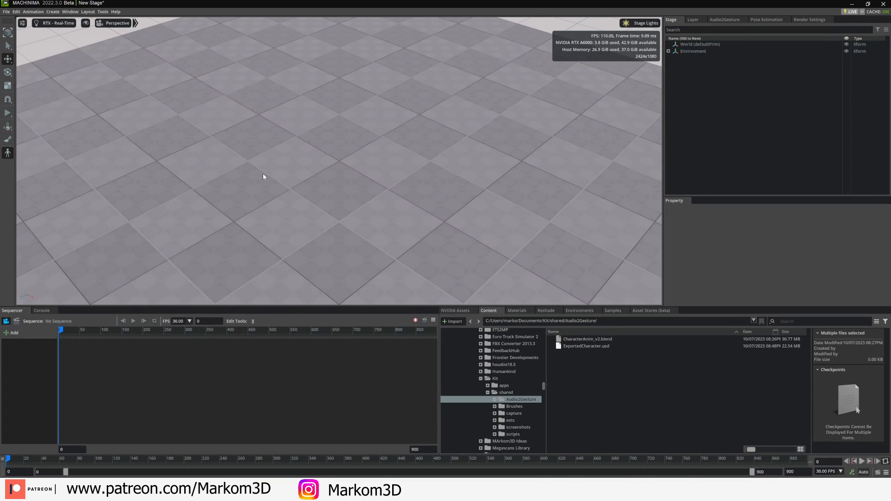
Step: Place ExportedCharacter.usd on the stage upright with Rotate X -90 beside the Audio2Gesture mannequin
click(586, 347)
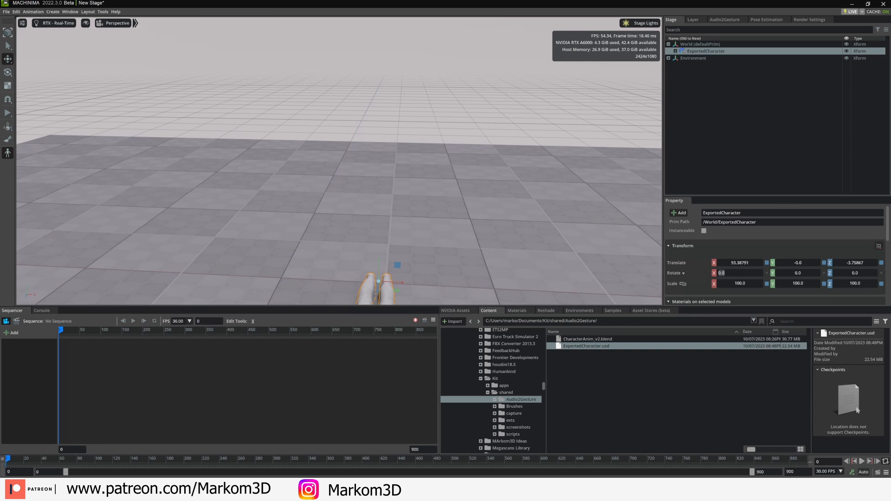
text(-90.0)
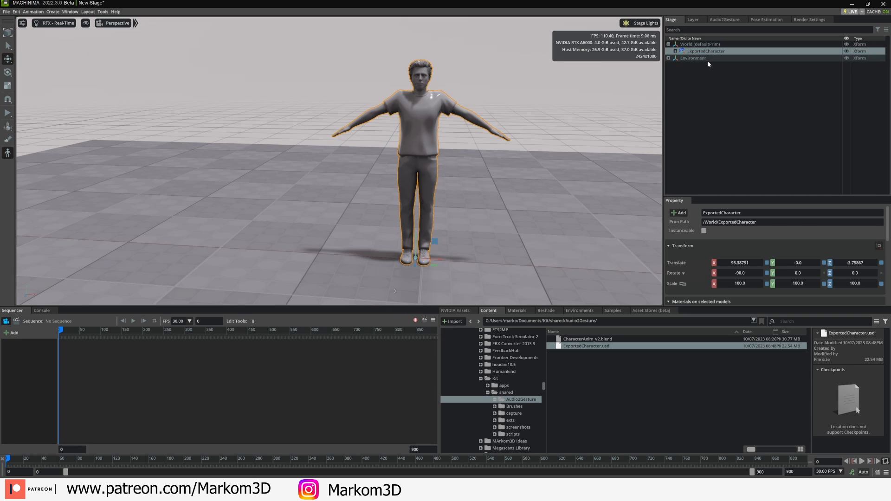
click(724, 19)
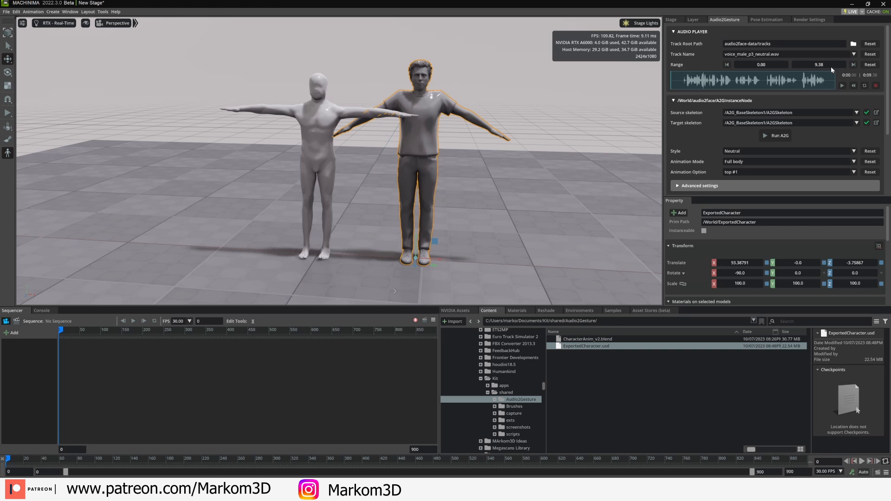
Step: Set the Audio2Gesture track to AIGen.wav from the Videos folder
click(852, 43)
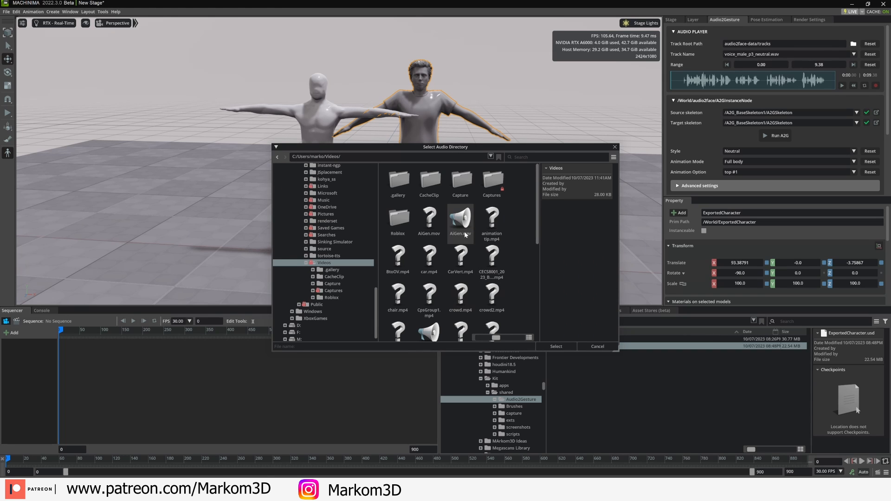
click(429, 278)
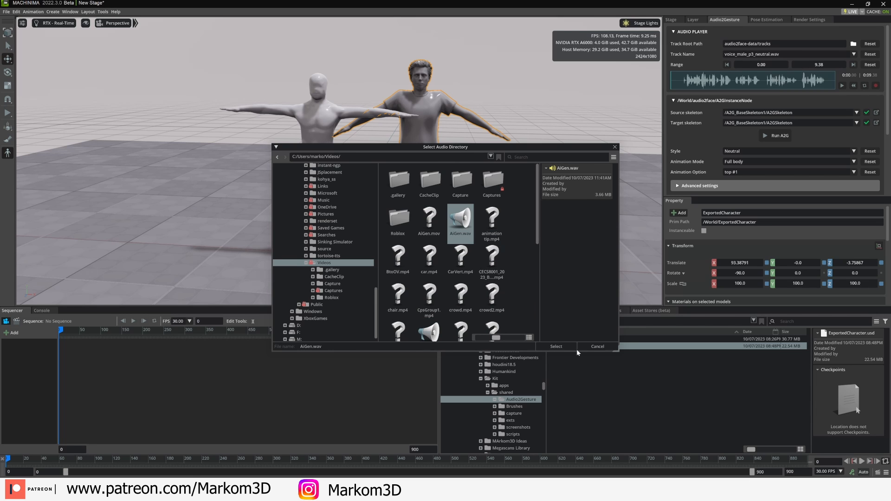
click(555, 347)
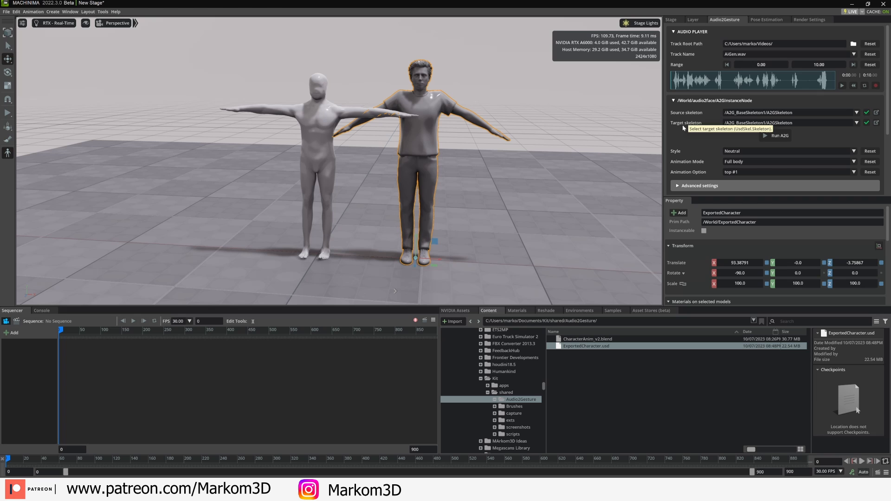
mouse_move(785, 146)
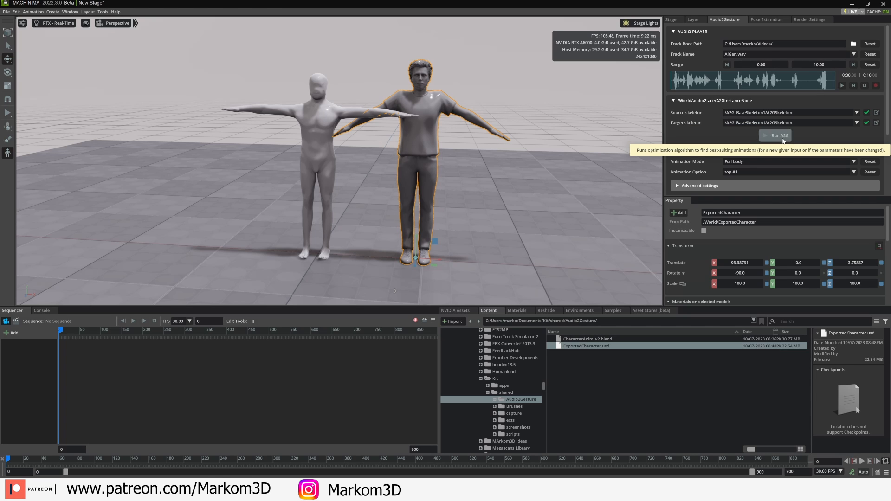
Step: Run A2G to generate gesture animation on the mannequin from the audio track
click(775, 135)
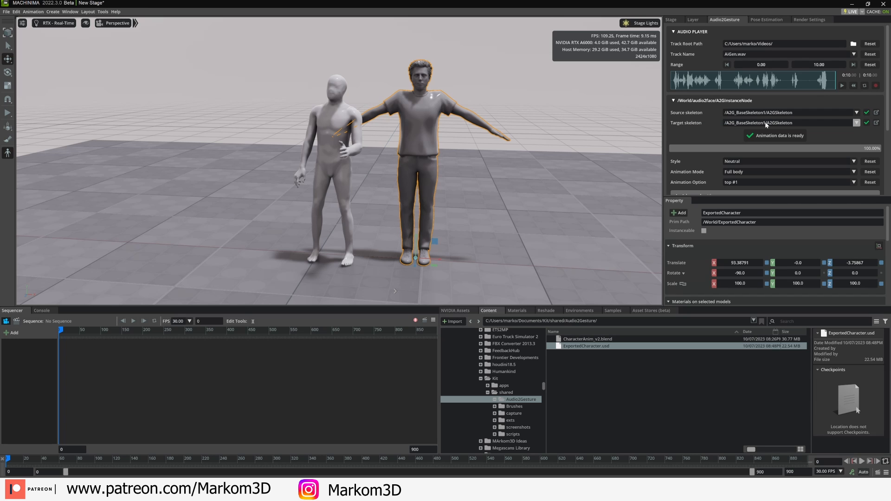
Step: Make /World/ExportedCharacter/Armature/Armature the target skeleton and regenerate its gestures with Run A2G
click(854, 123)
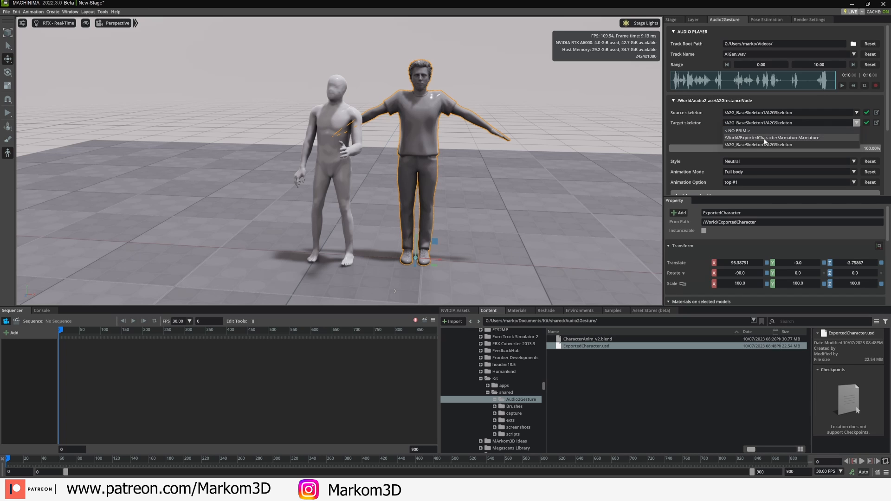
click(774, 137)
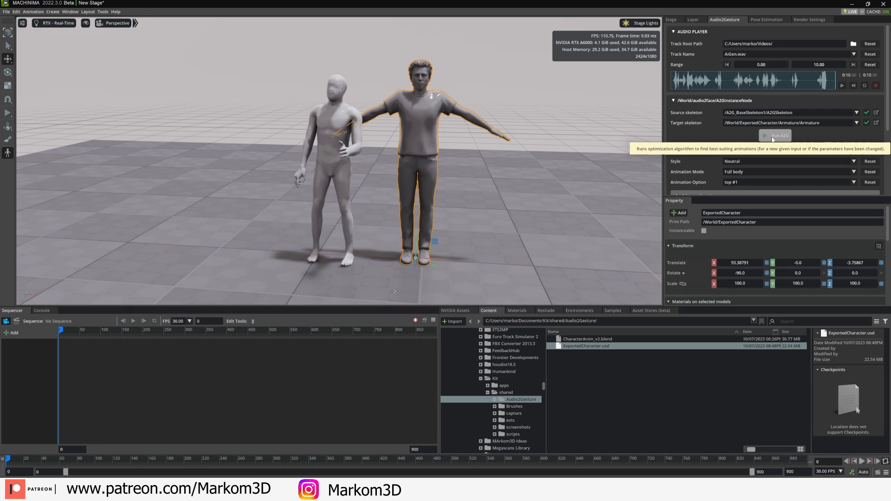
click(776, 136)
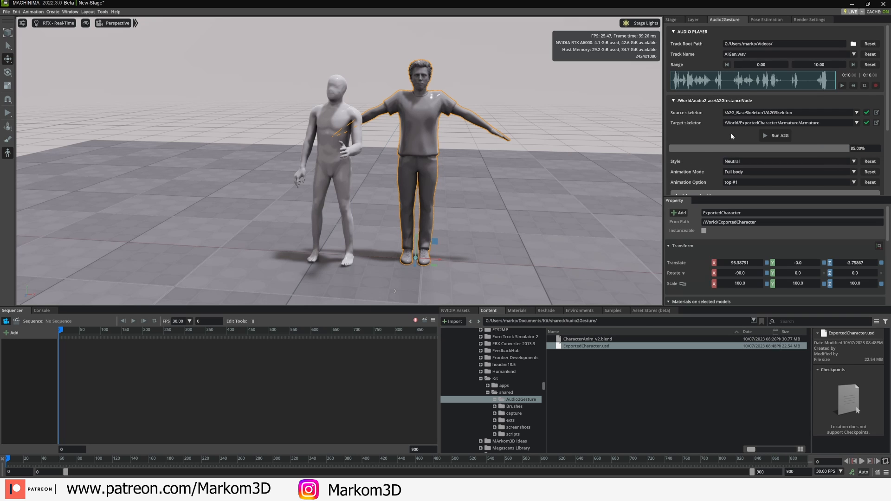
click(778, 136)
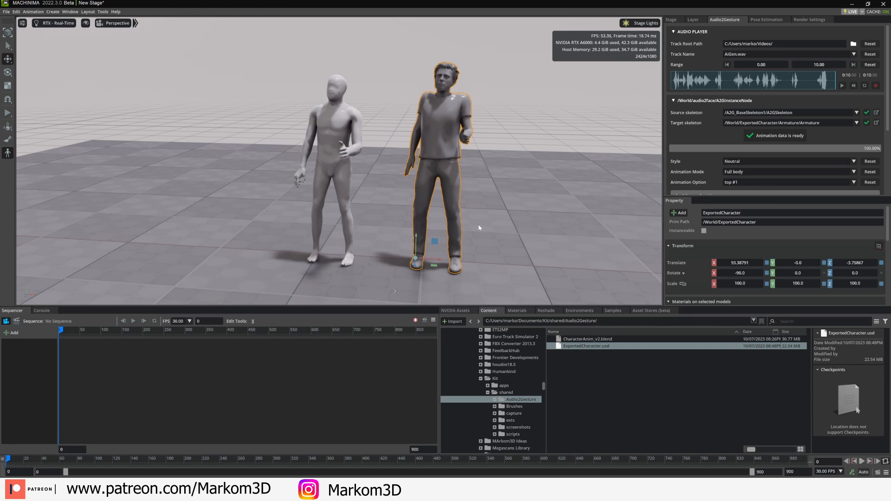
mouse_move(461, 219)
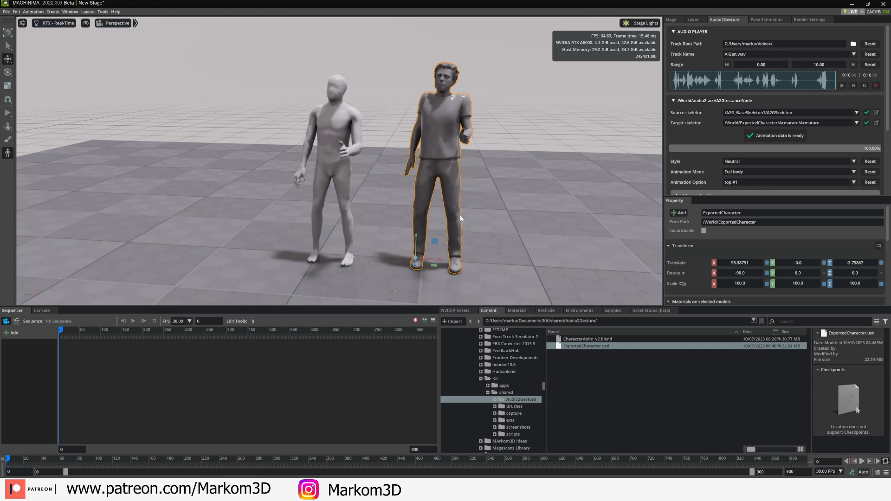
drag(461, 219, 291, 214)
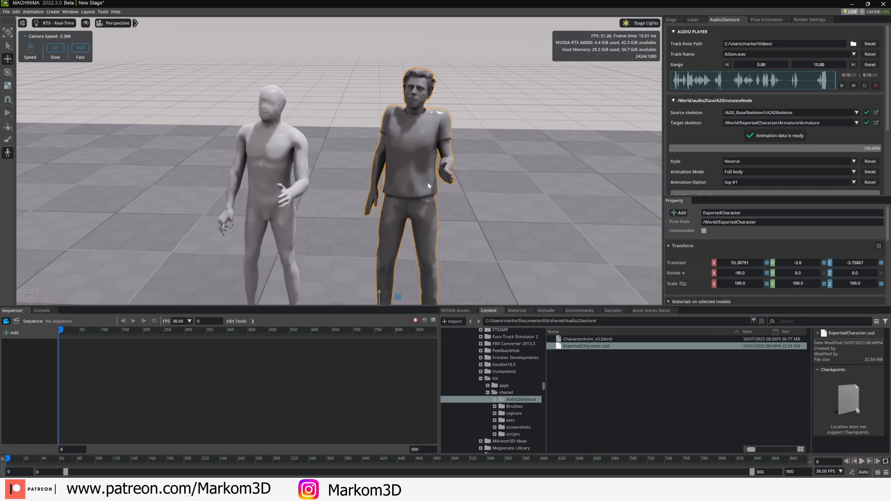
mouse_move(464, 171)
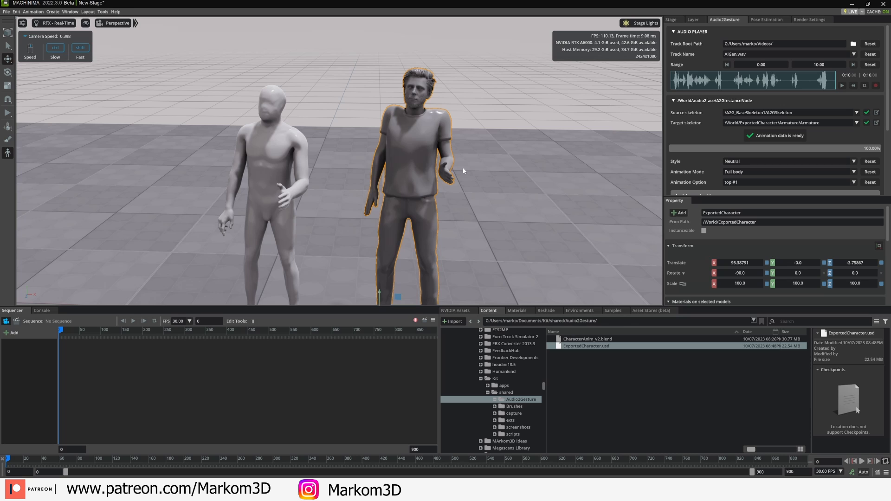
mouse_move(257, 207)
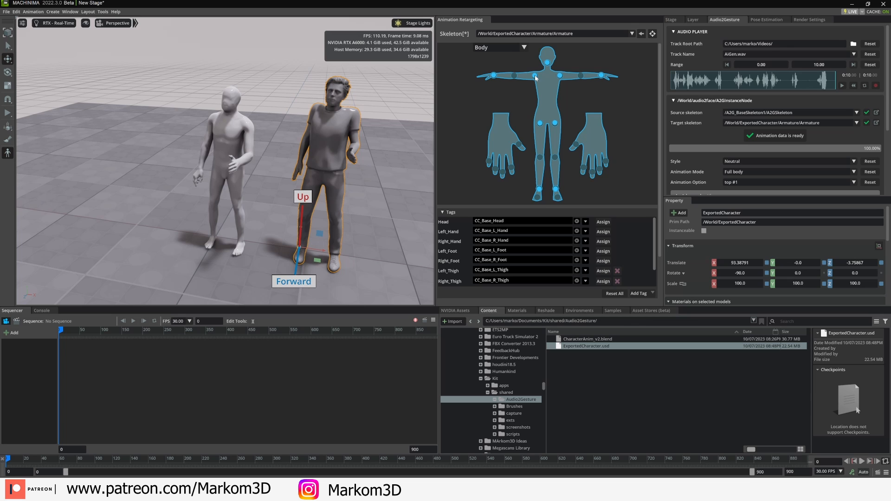
mouse_move(455, 260)
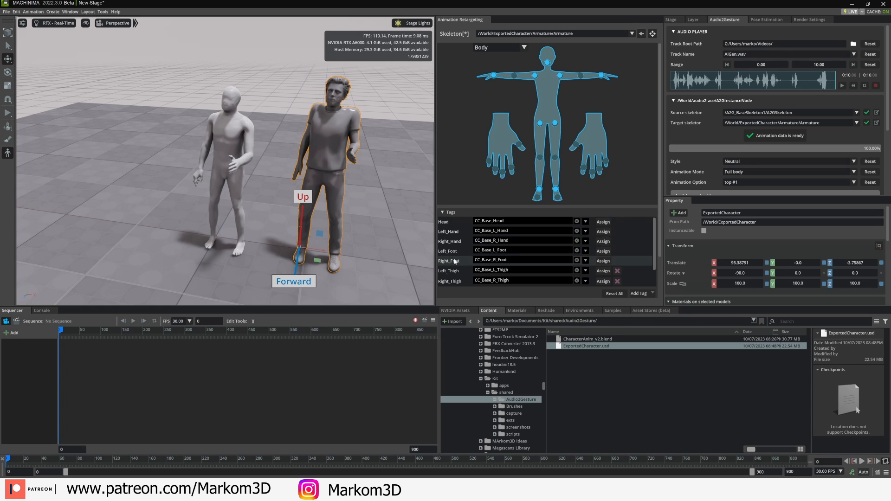
Step: Add custom finger retargeting tags and map Left_Thumb and Left_Index to CC_Base finger bones
scroll(down, 3)
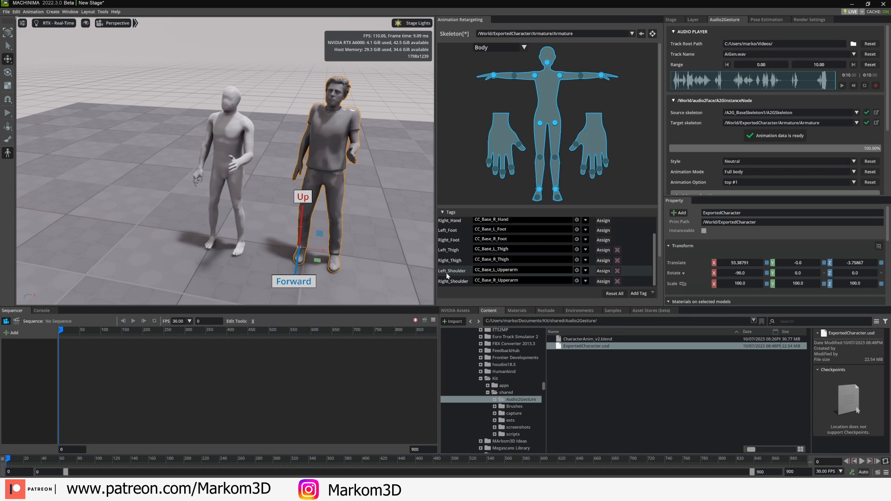
mouse_move(509, 272)
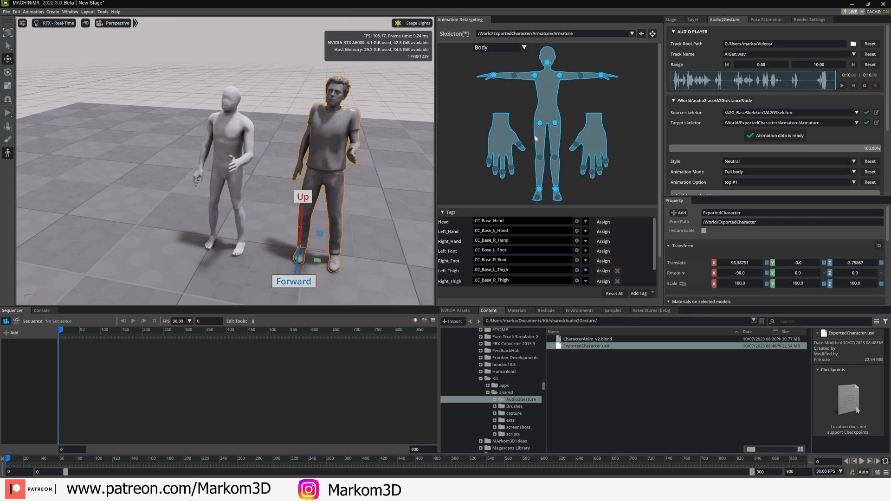
mouse_move(602, 241)
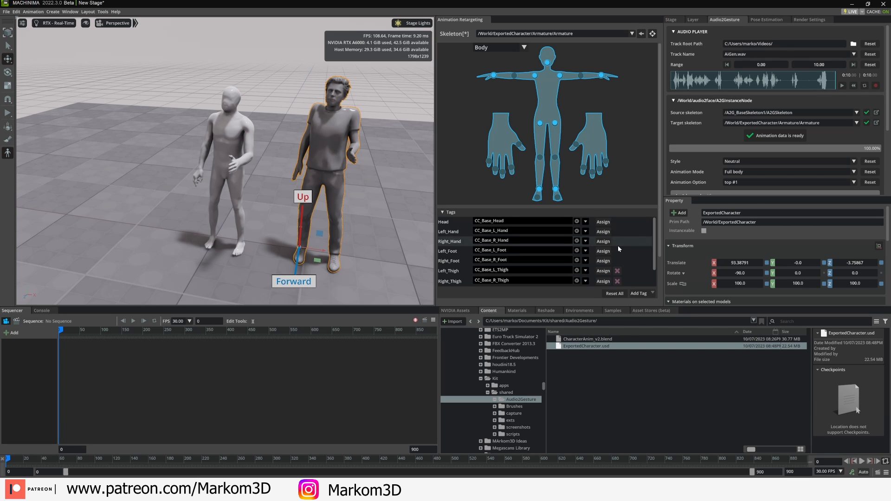
scroll(down, 3)
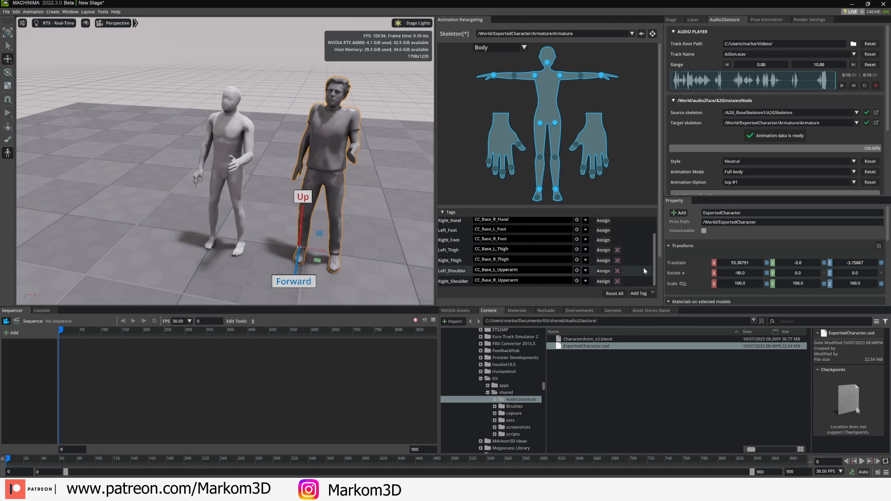
click(640, 292)
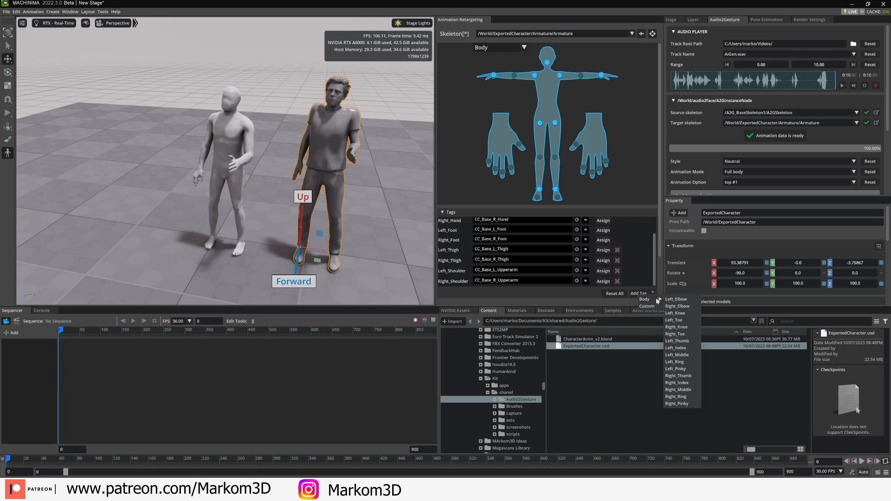
mouse_move(682, 343)
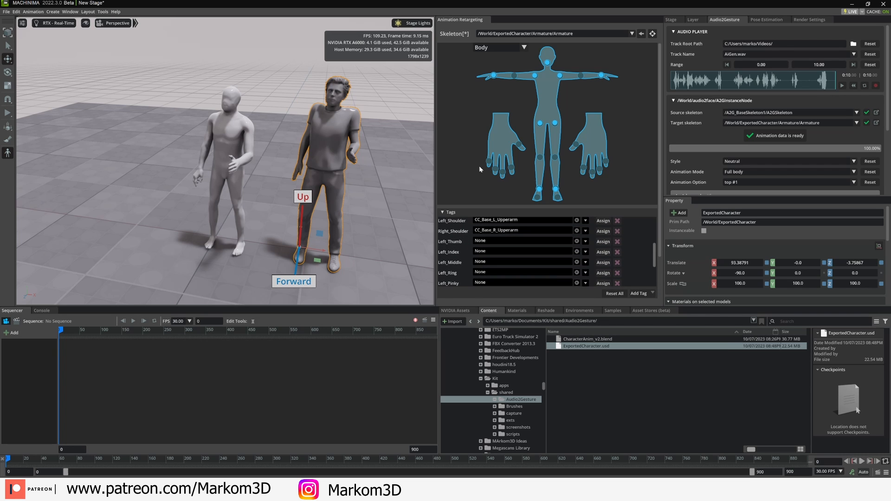
mouse_move(279, 169)
text(thumb)
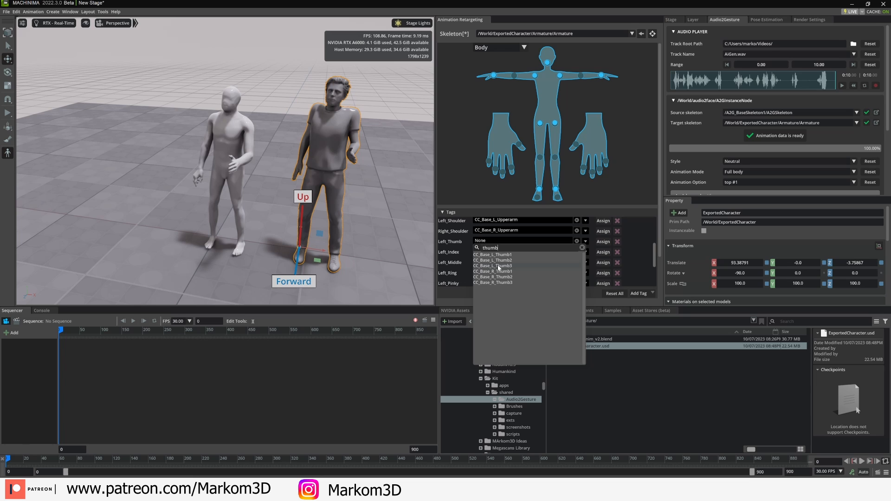
click(491, 266)
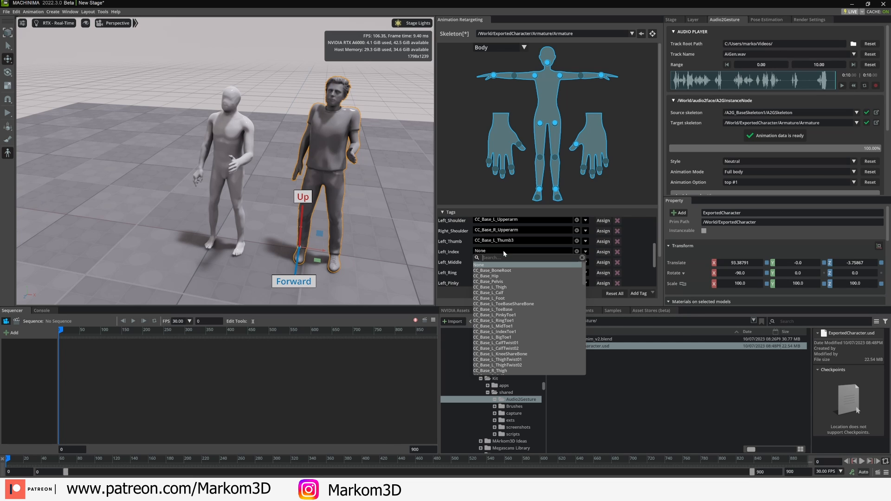
text(index)
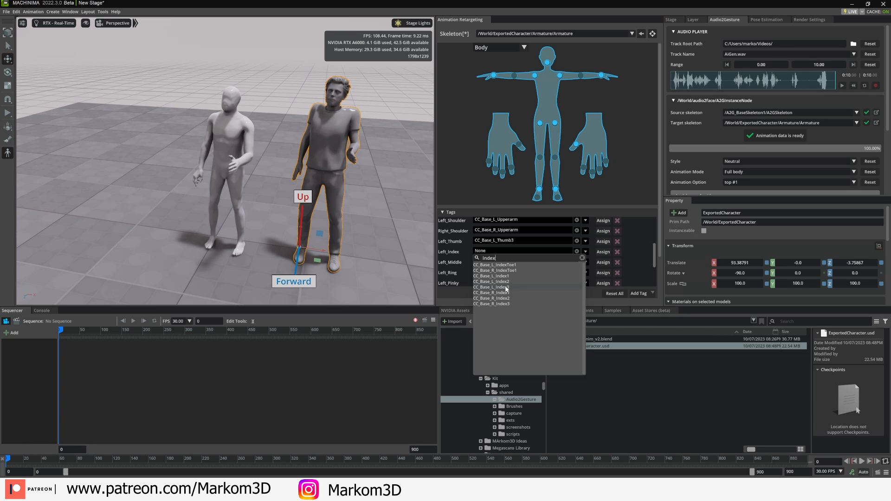
click(492, 287)
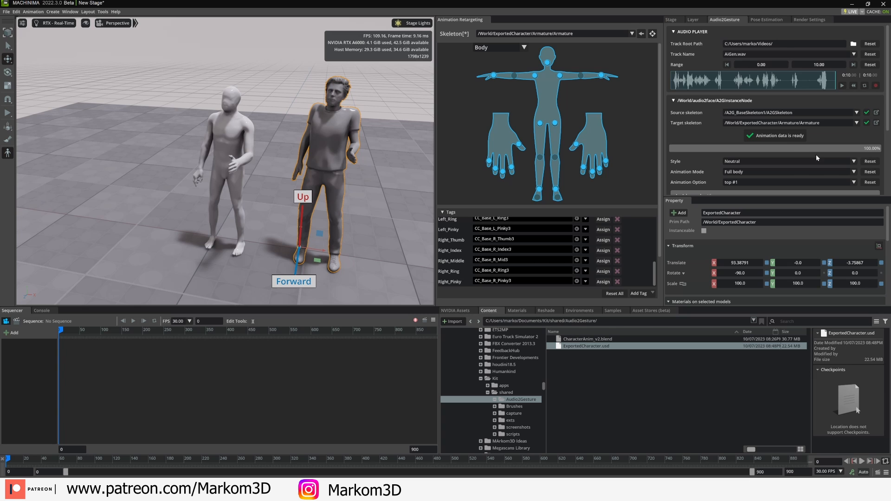
mouse_move(779, 135)
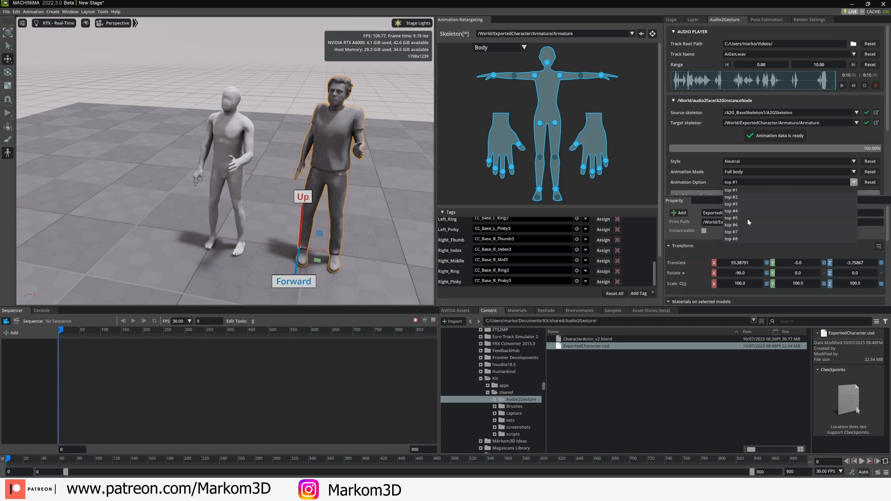
Step: Choose gesture variant top #5 and reveal the advanced generation settings
click(730, 217)
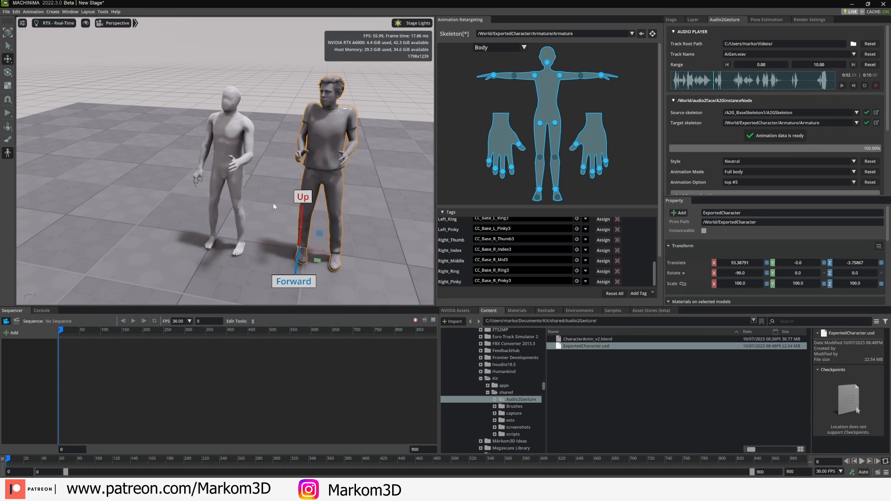
mouse_move(328, 168)
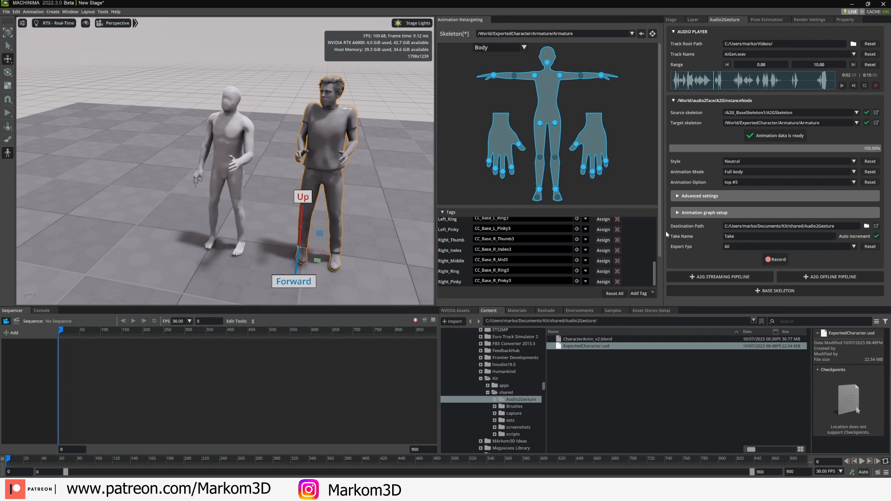
mouse_move(683, 222)
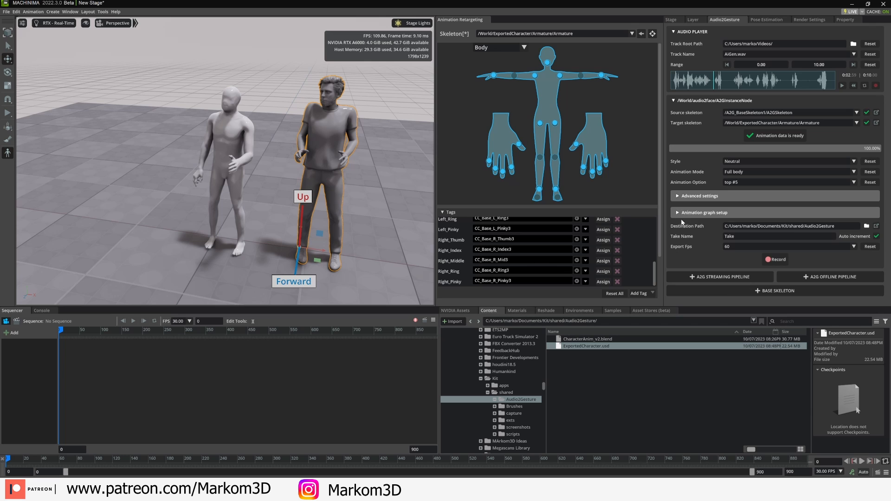
click(699, 196)
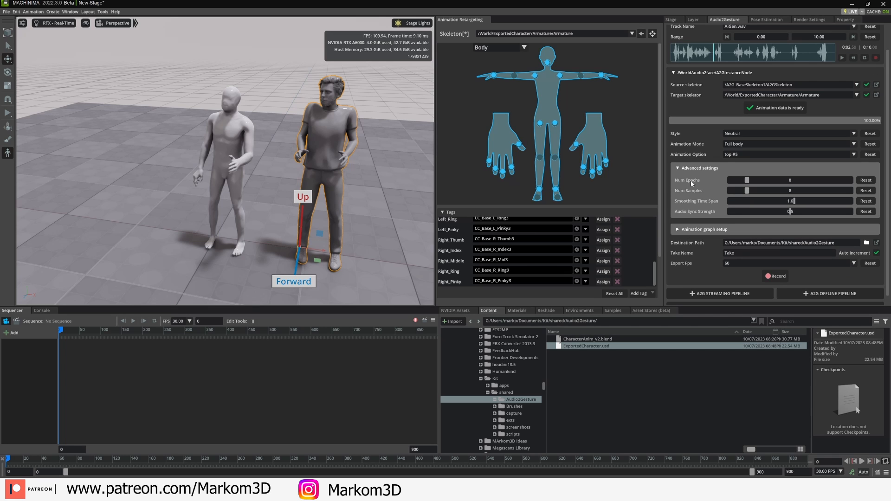
mouse_move(698, 182)
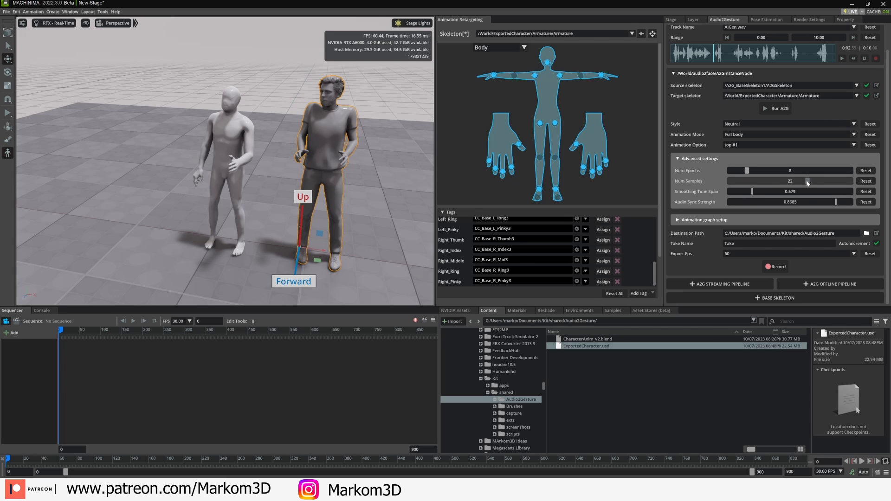
Step: Raise epochs to 22, regenerate the gestures with Run A2G and record them as a take
drag(746, 171, 806, 171)
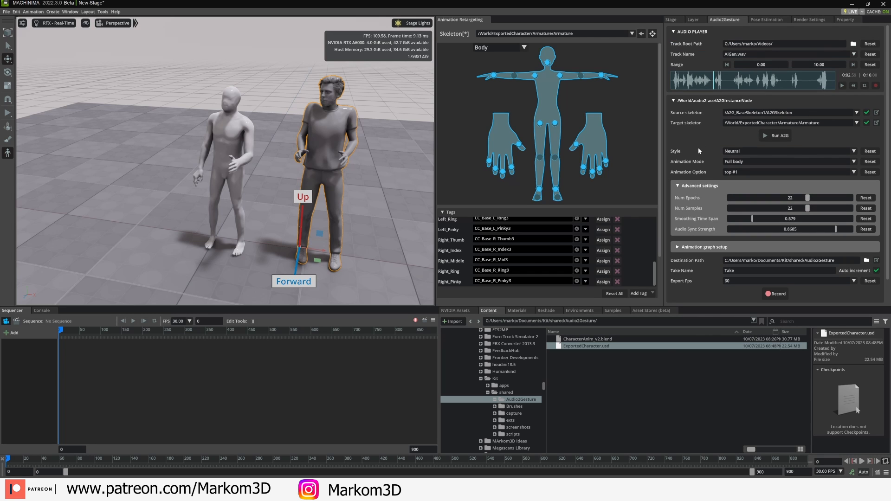
mouse_move(739, 140)
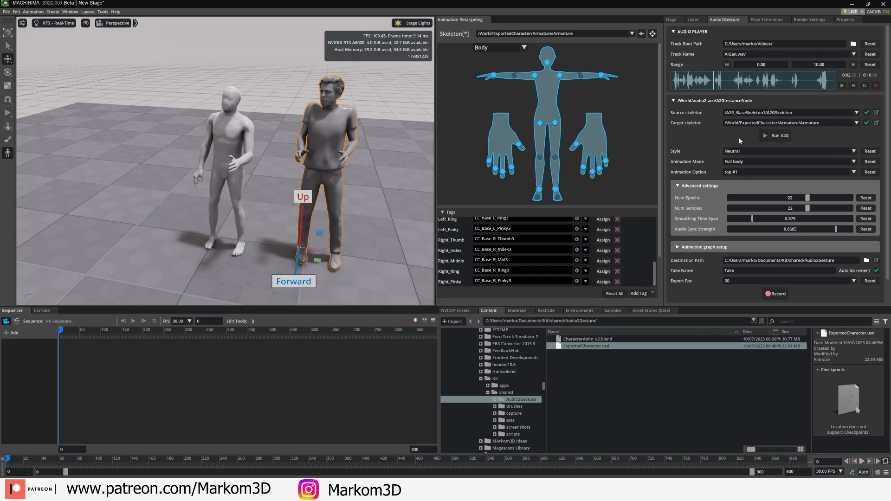
mouse_move(777, 135)
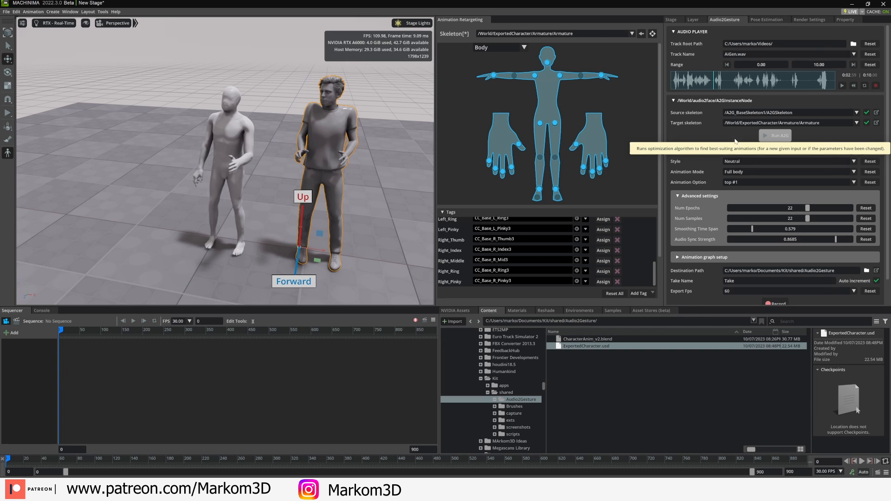
click(776, 136)
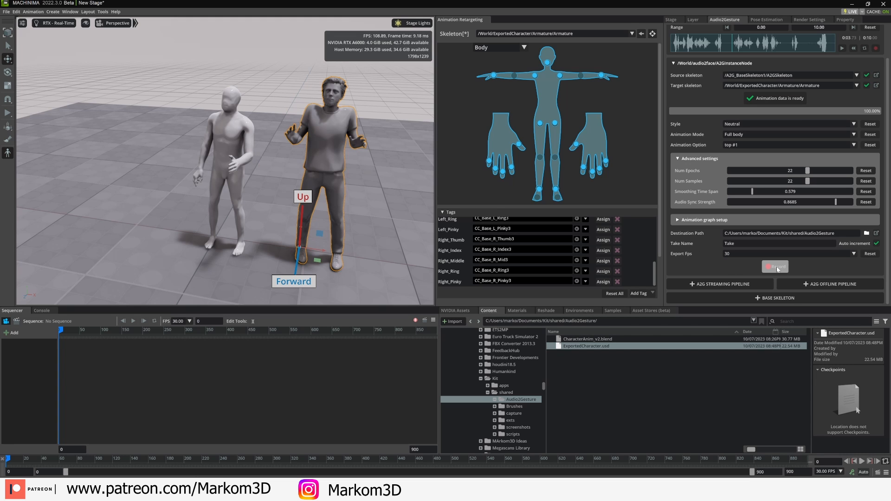
click(775, 266)
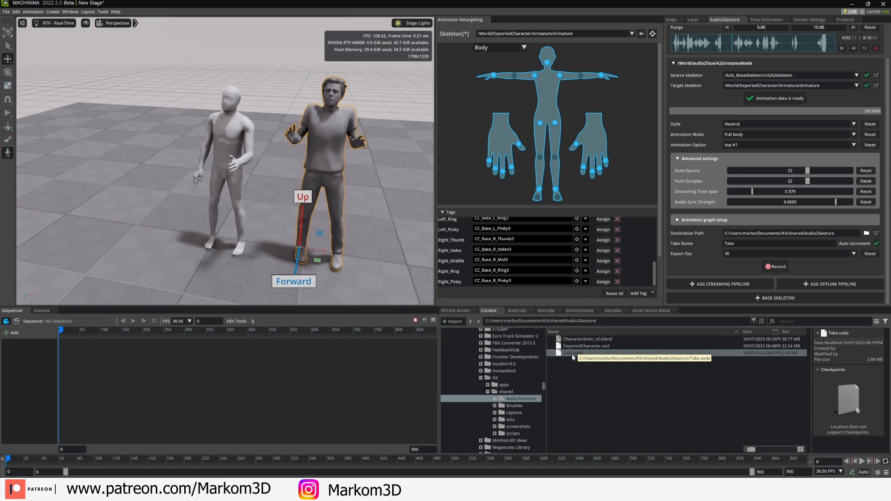
Step: Add a Sequence track for ExportedCharacter and place the recorded Take.usda clip on it
click(672, 20)
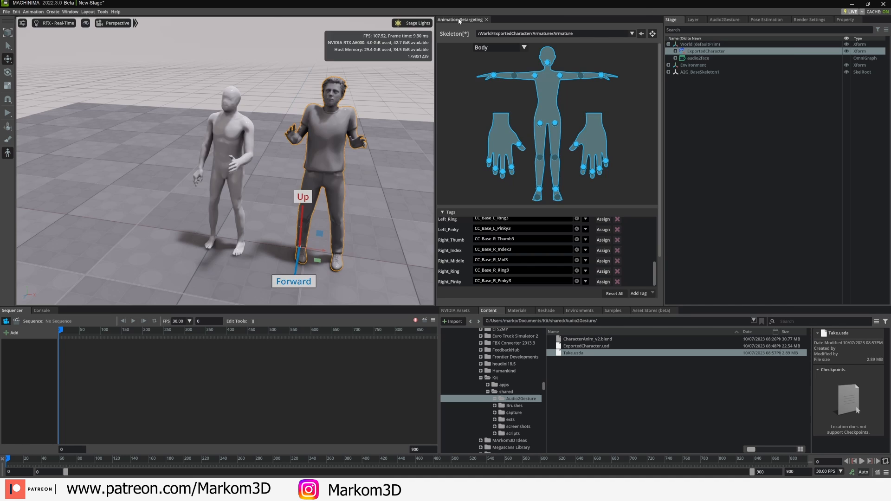
click(485, 19)
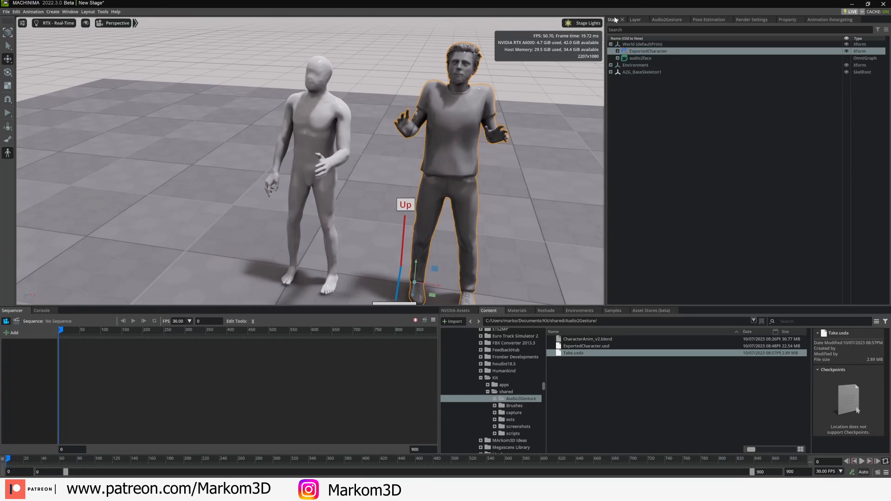
click(612, 50)
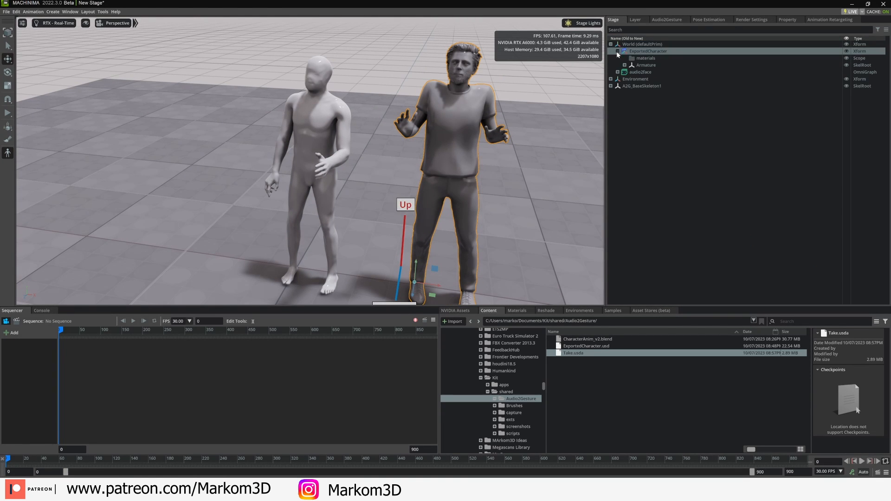
click(611, 50)
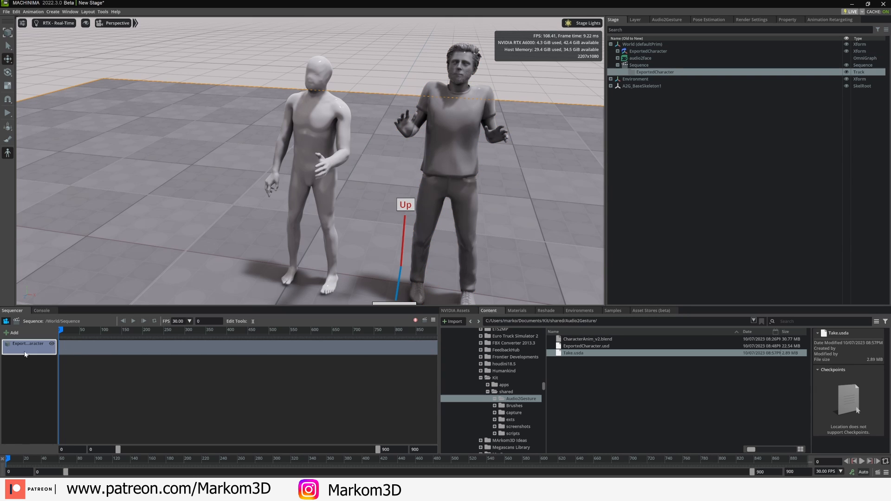
drag(573, 353, 148, 358)
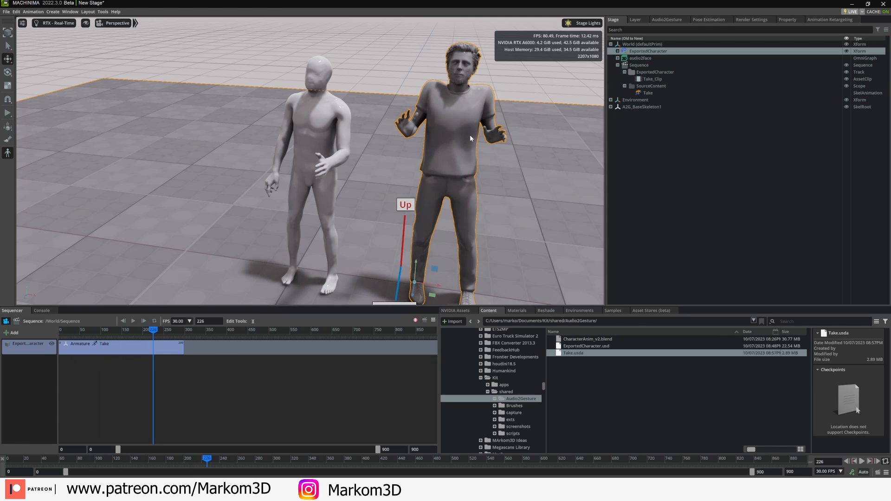
Step: Export the scene as Character.fbx, excluding cameras, lights and embedded textures
click(6, 11)
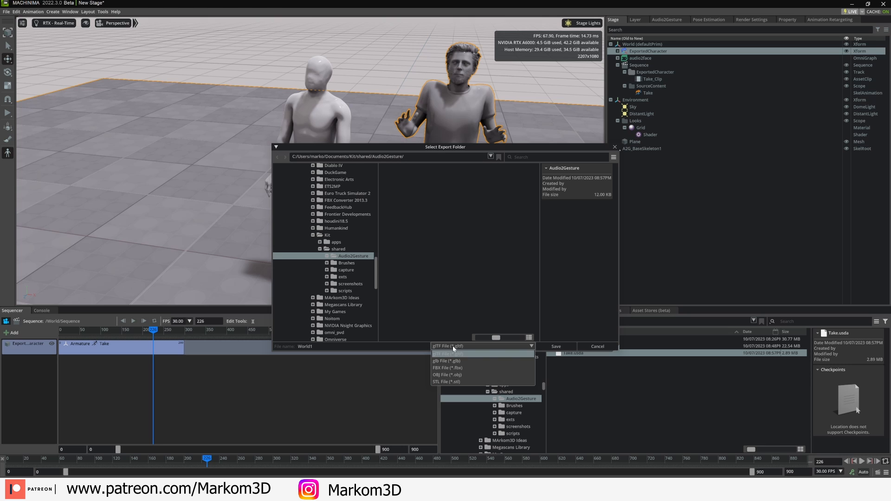
click(448, 368)
text(Character)
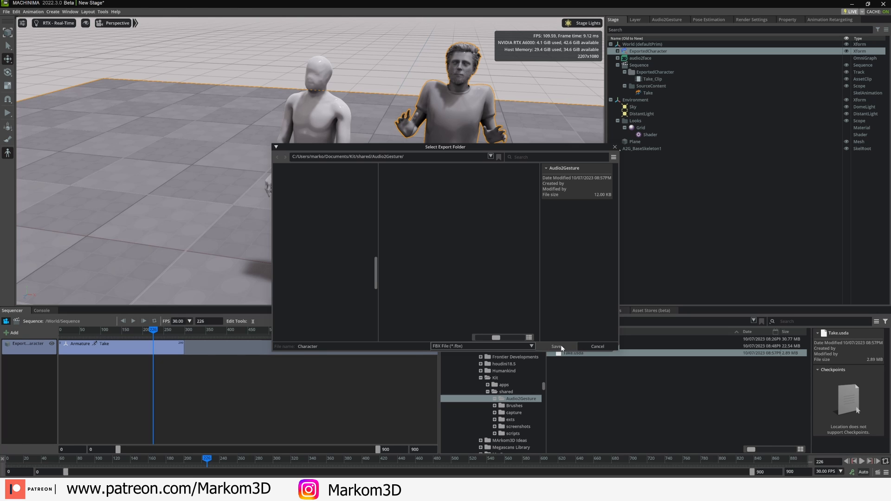
click(556, 346)
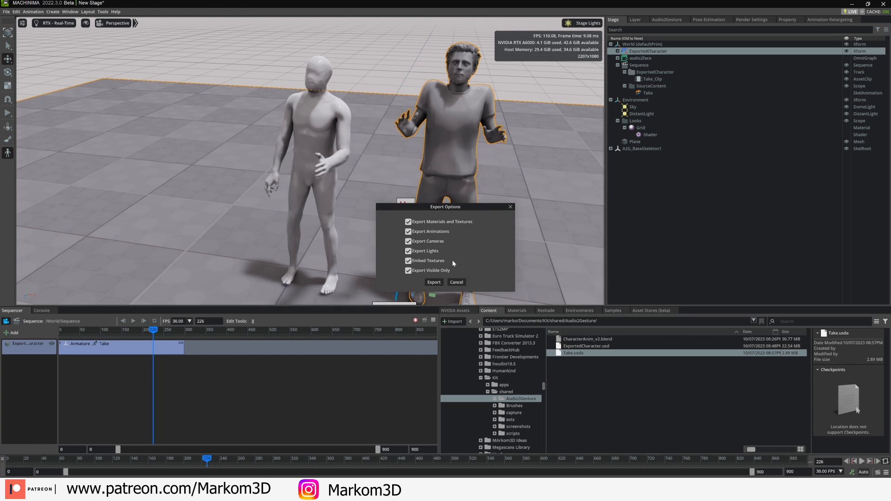
click(408, 241)
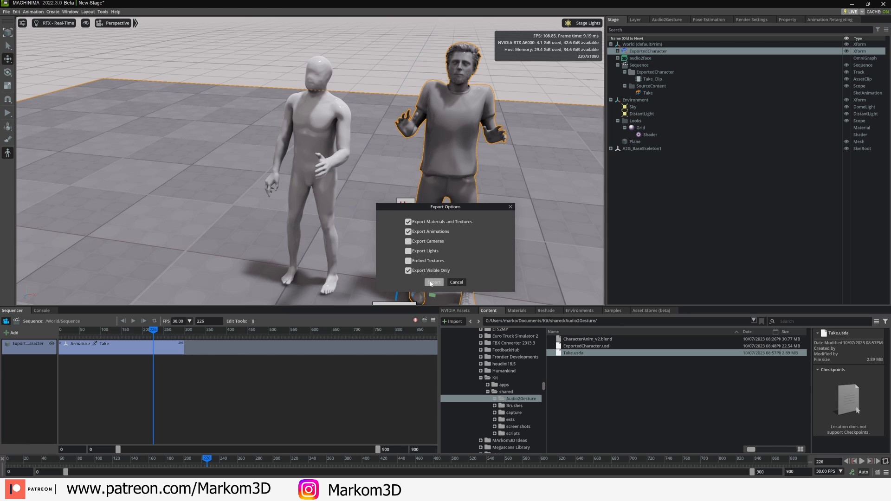
click(433, 282)
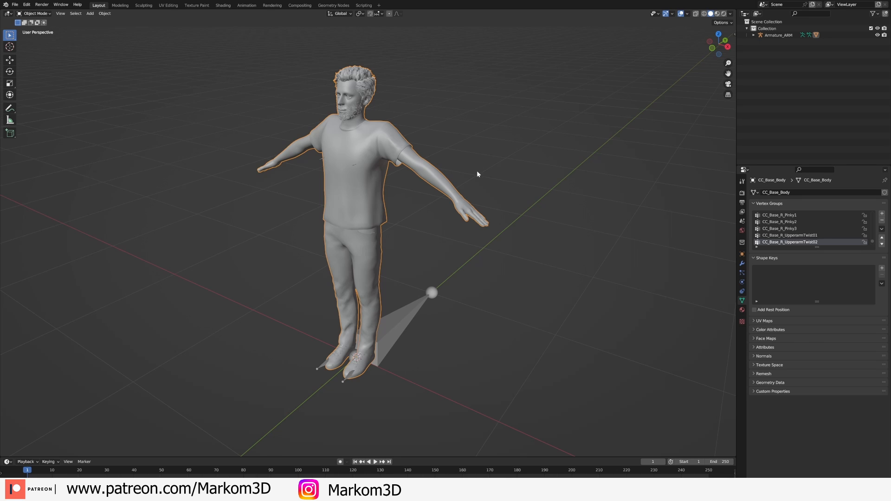
Step: Import Character.fbx from the Audio2Gesture folder into the Blender scene
click(14, 5)
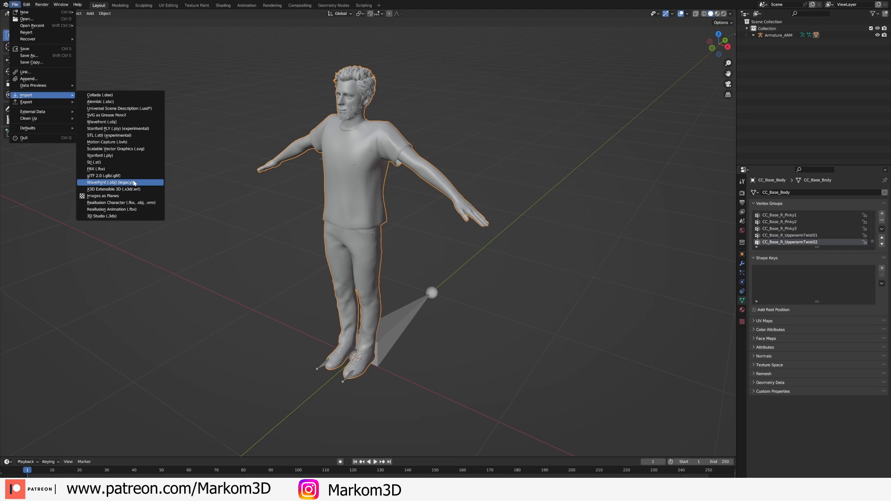
click(96, 169)
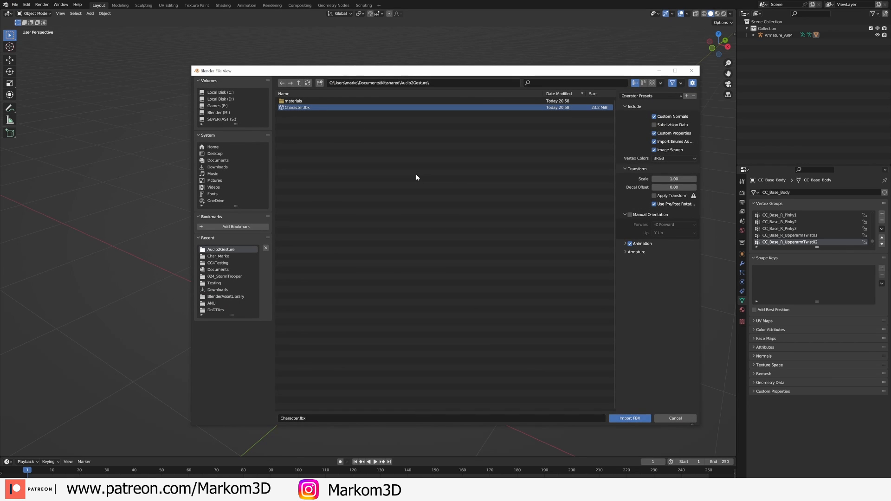
click(629, 419)
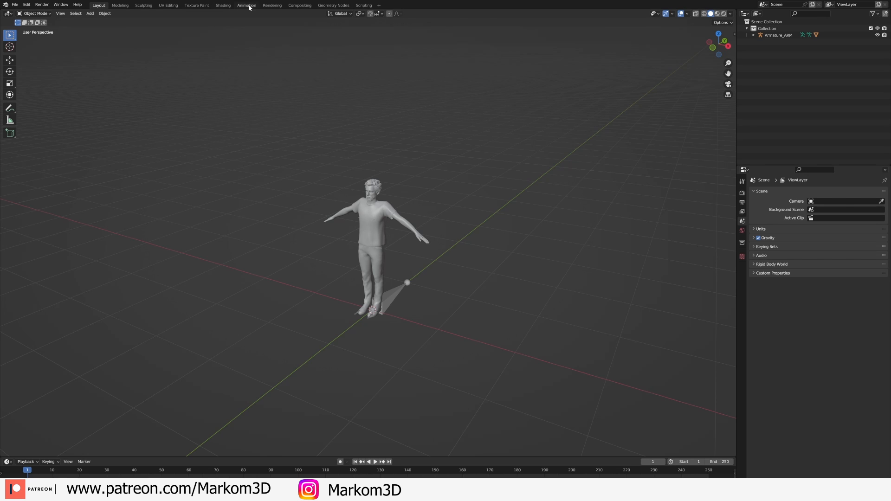
Step: Switch to the Animation workspace with the Dope Sheet in Action Editor mode
click(247, 6)
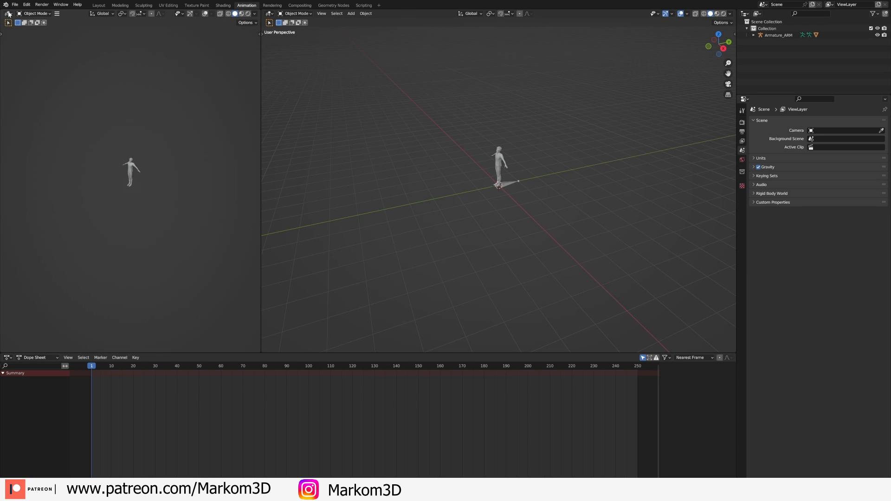
click(7, 13)
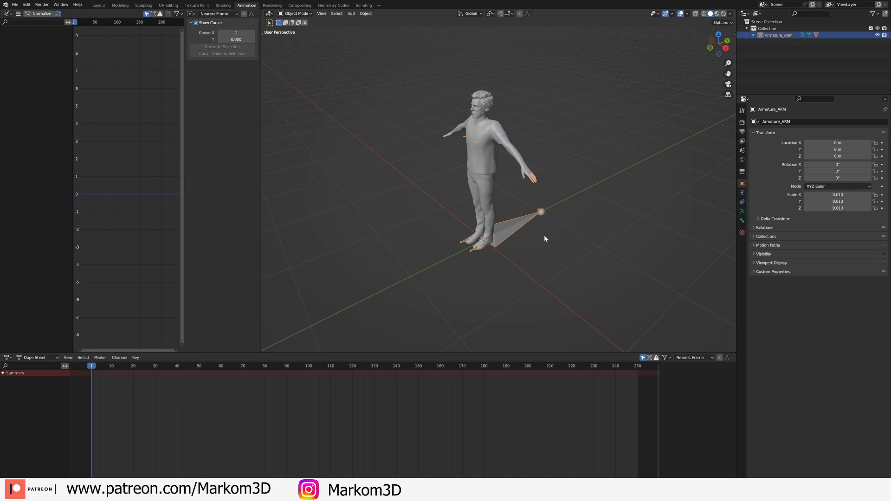
click(19, 358)
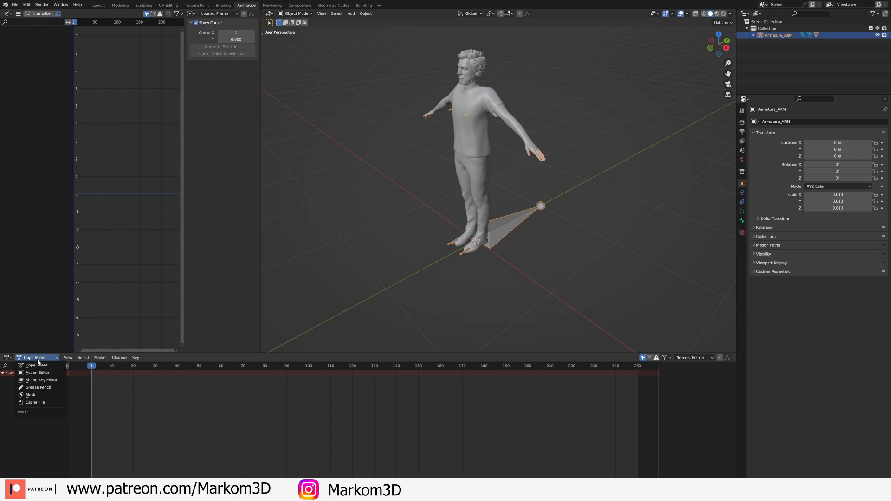
click(36, 372)
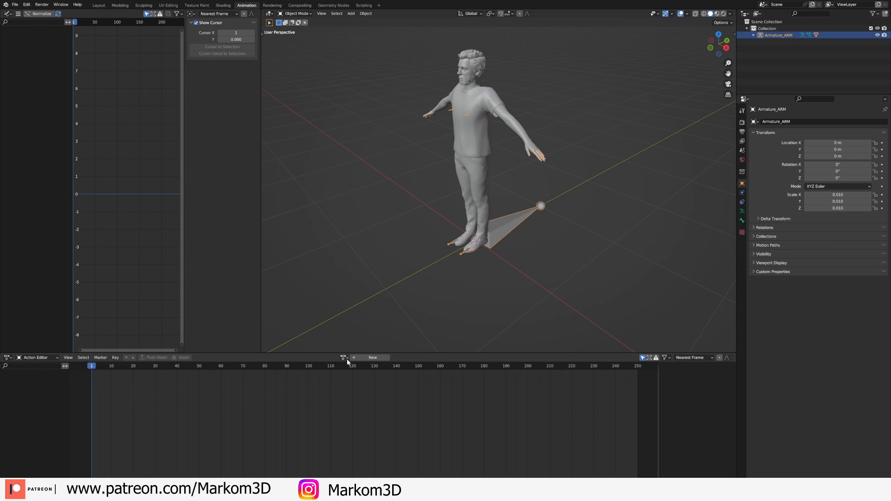
Step: Assign the CC_Base_BoneRoot|World1.usd|Base Layer action to the armature
click(343, 357)
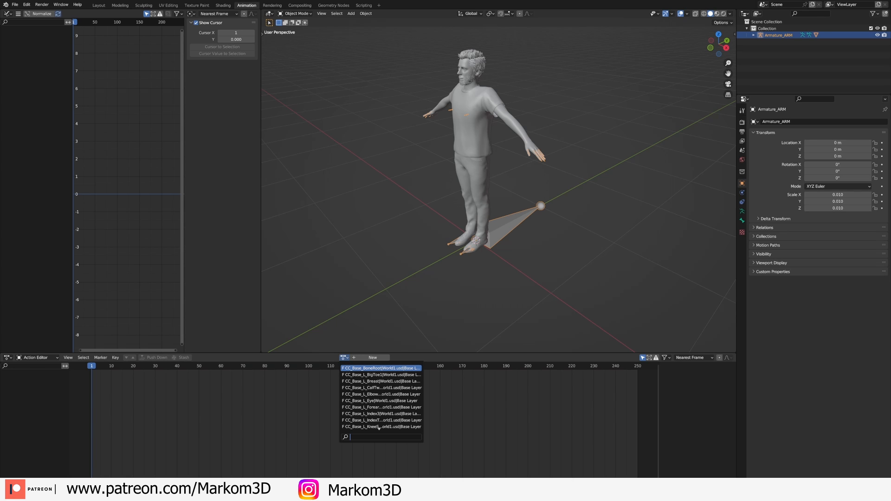
click(380, 368)
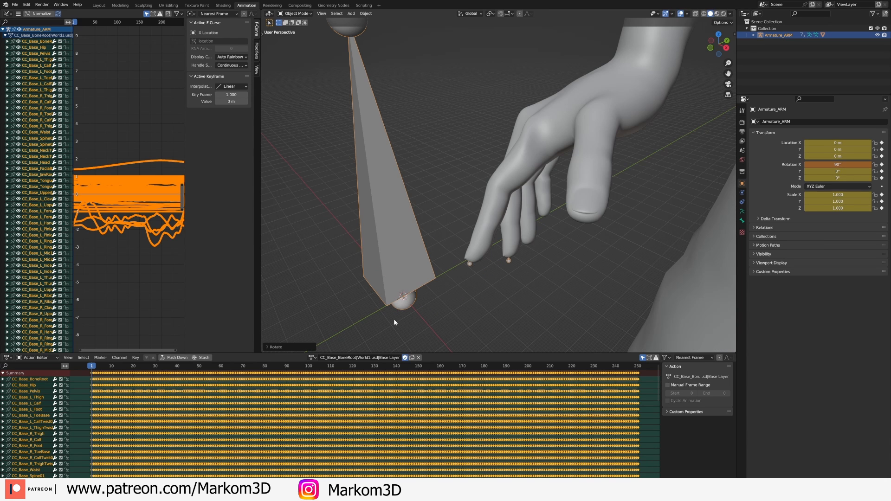
Step: Frame the scene and play back the gesture animation on the character
key(s)
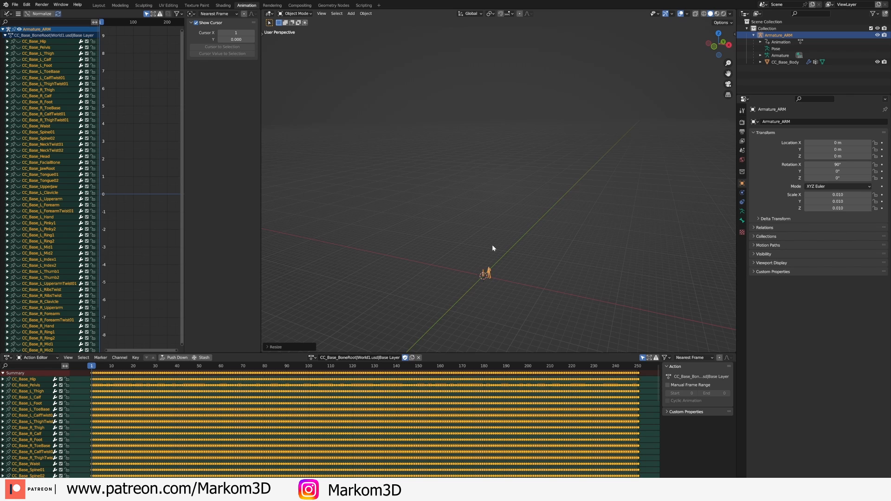
click(119, 365)
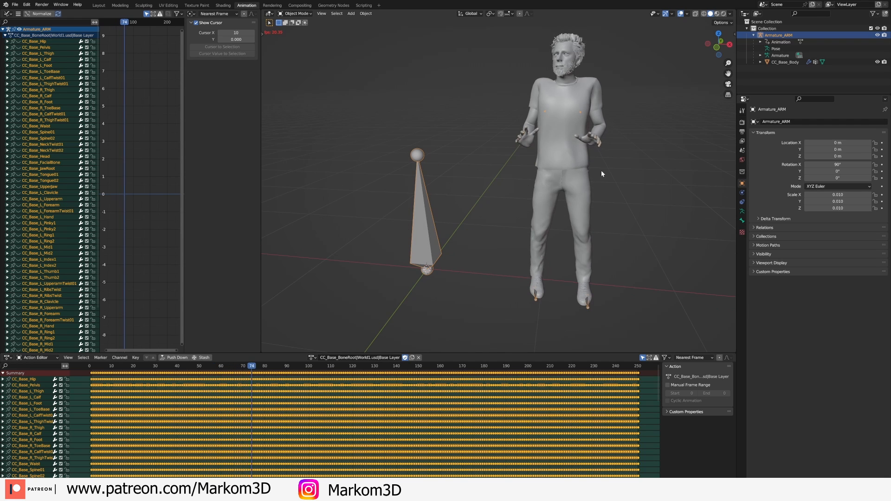
click(341, 366)
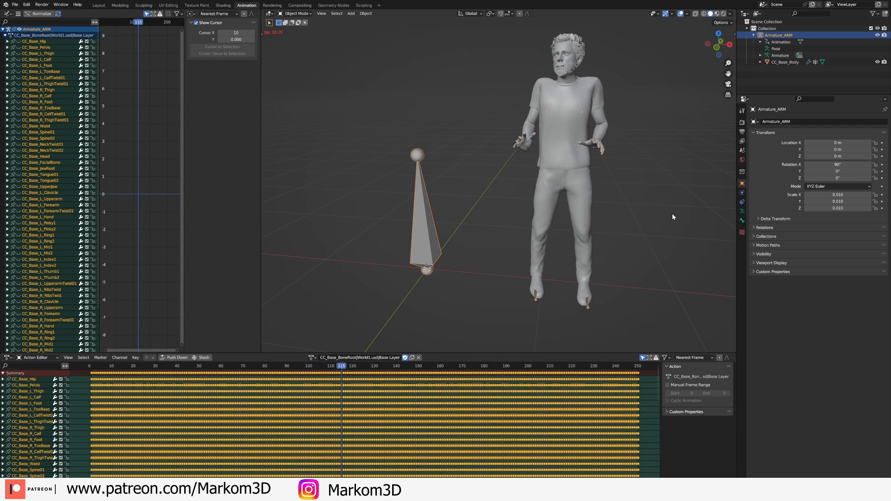